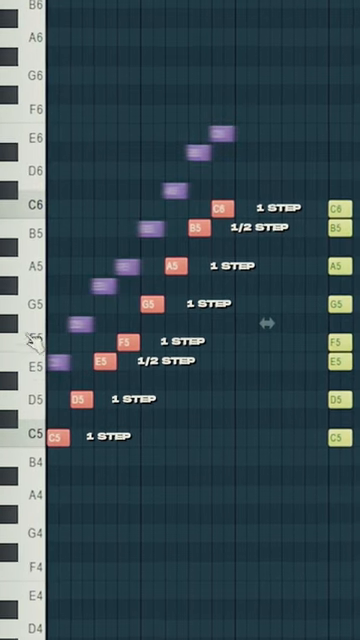
{"action": "scroll", "scroll_direction": "down", "scroll_amount": 3}
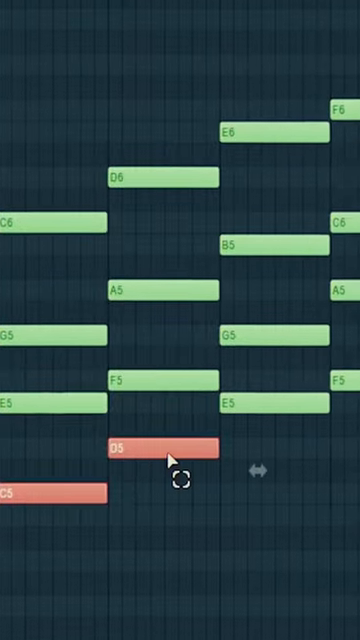
{"action": "scroll", "scroll_direction": "down", "scroll_amount": 3}
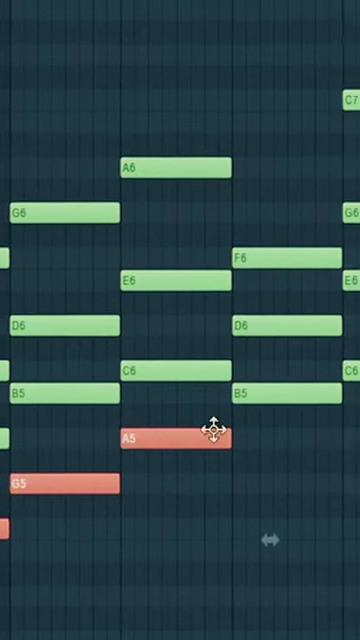